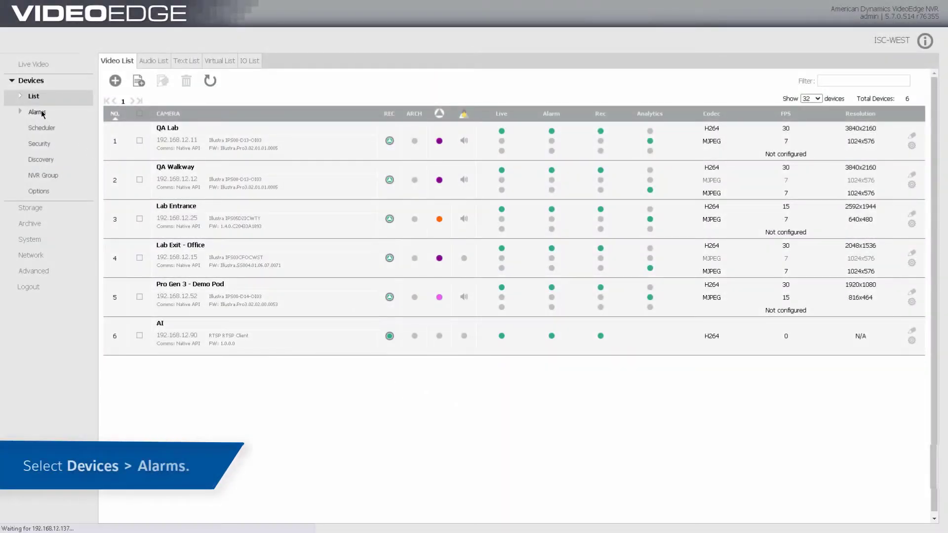
Switch from the camera device list to the Alarms configuration page.
left_click(34, 113)
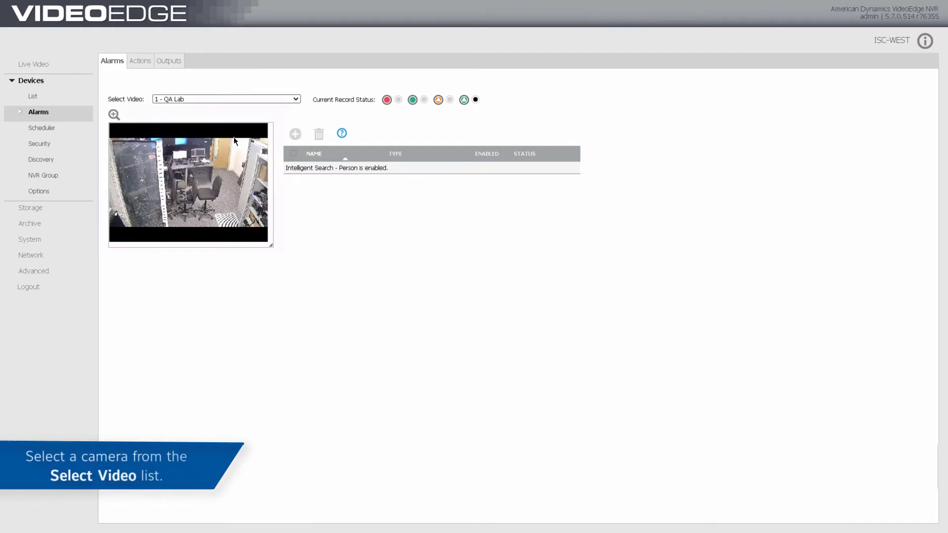
Select camera '5 - Pro Gen 3 - Demo Pod' in Select Video to view its alarms.
left_click(225, 98)
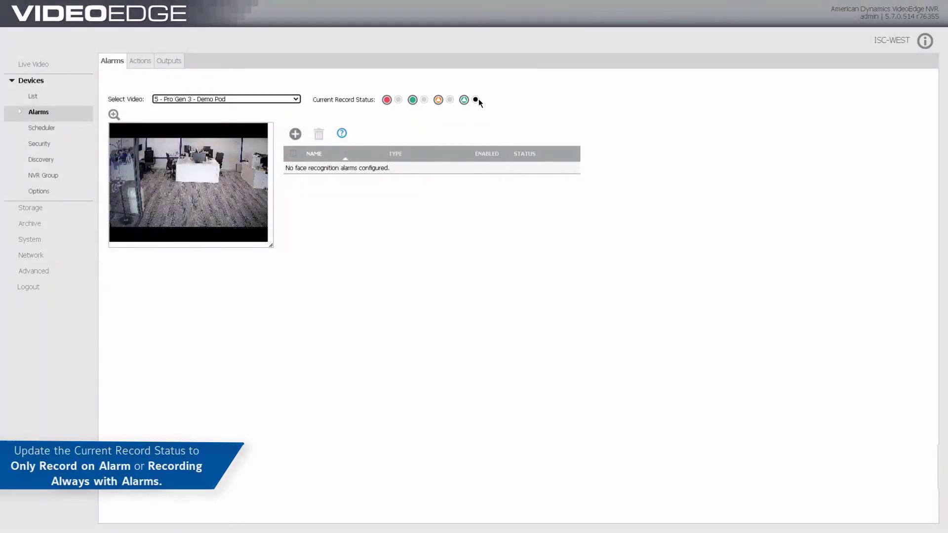
mouse_move(475, 101)
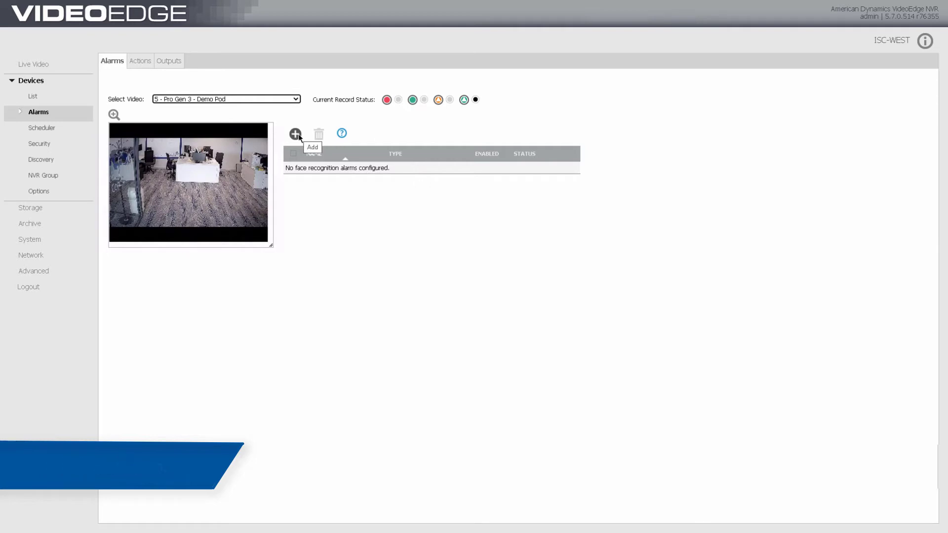
Add a new face recognition alarm on camera 5 named 'Face Recognition Alarm'.
left_click(295, 133)
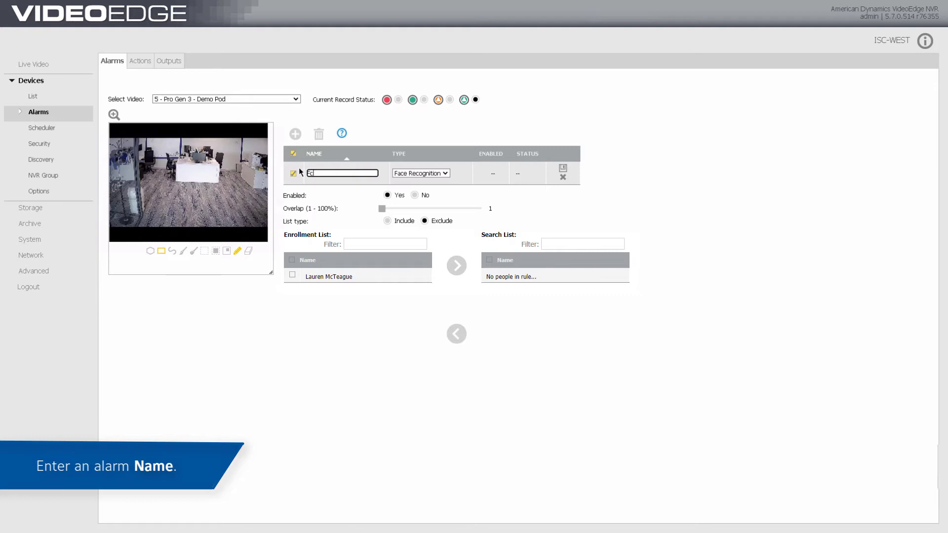
type("Face Recognition Alarm")
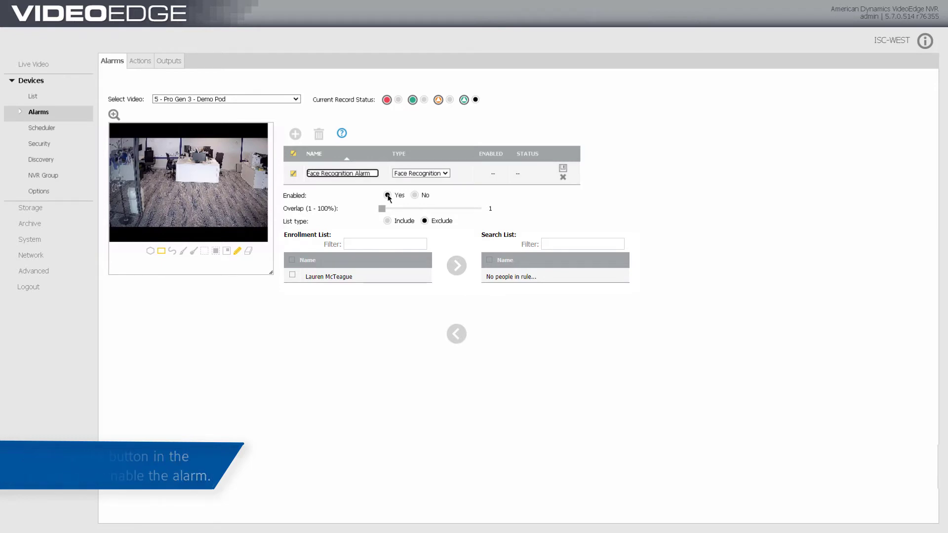
Keep Enabled on Yes, set Overlap to 45% and List type to Include.
left_click_drag(381, 209, 396, 208)
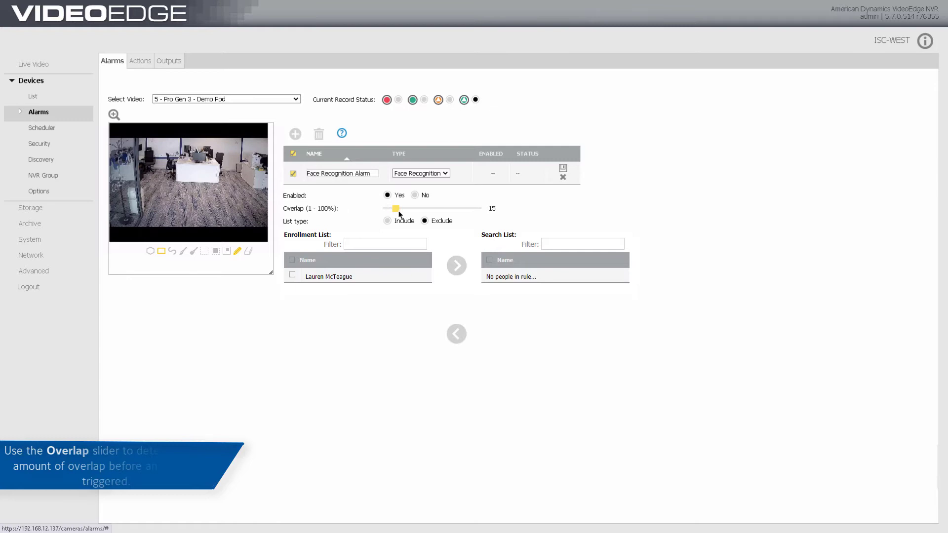
left_click_drag(394, 209, 427, 208)
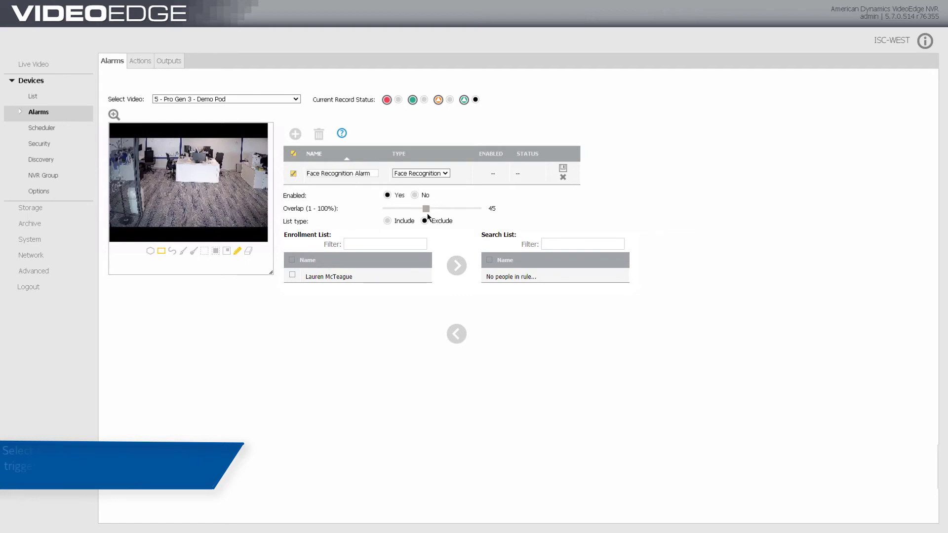
left_click(387, 221)
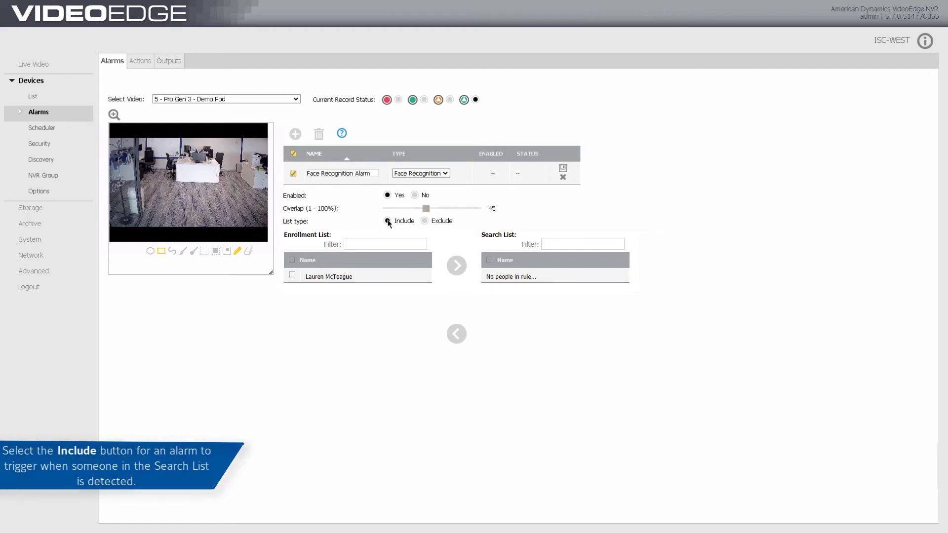
left_click(387, 222)
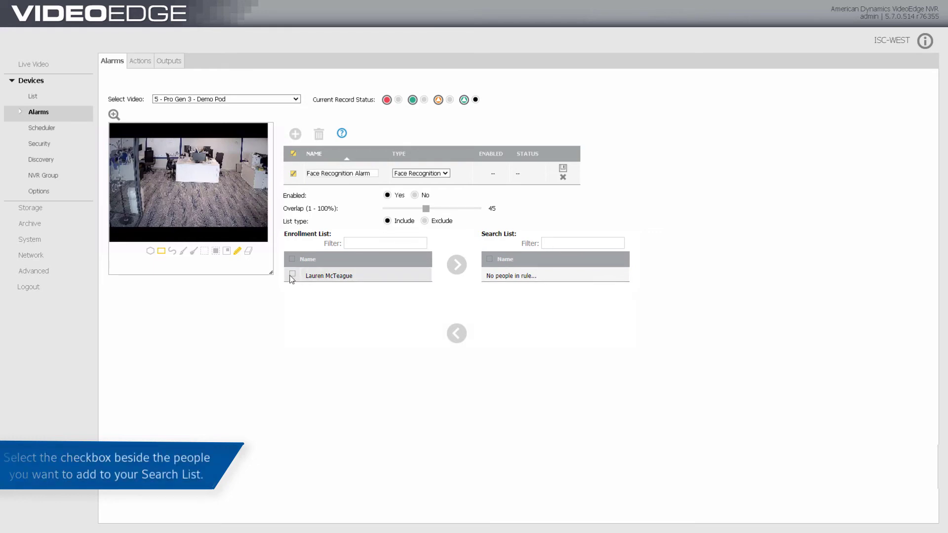
left_click(293, 276)
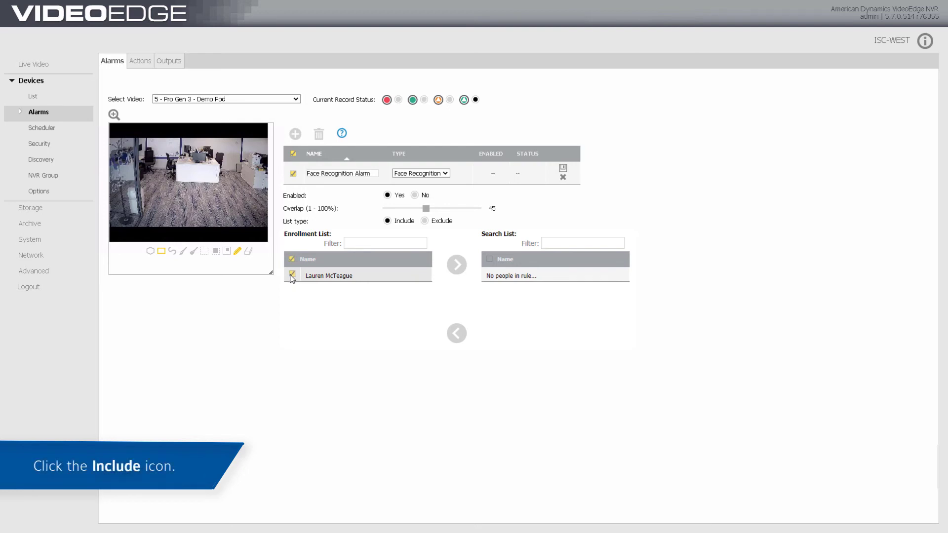
left_click(456, 265)
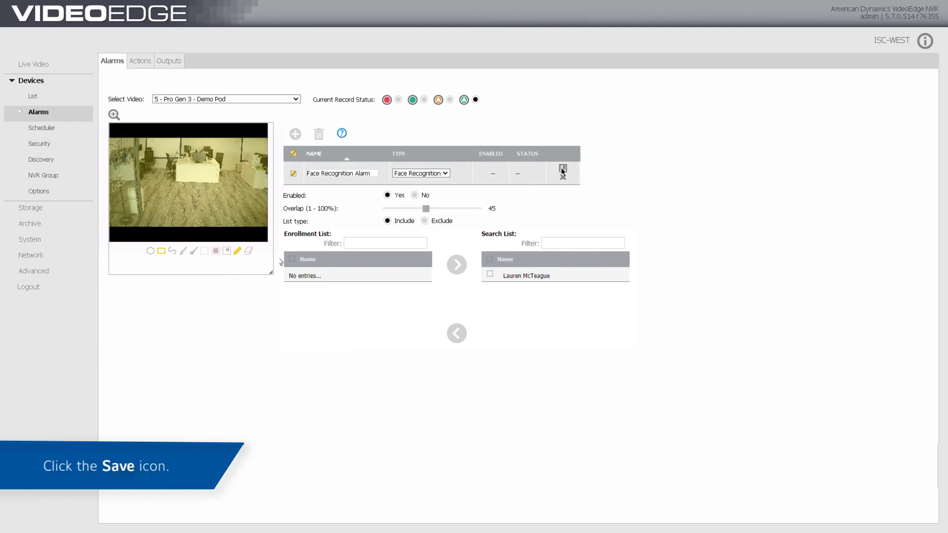
left_click(562, 170)
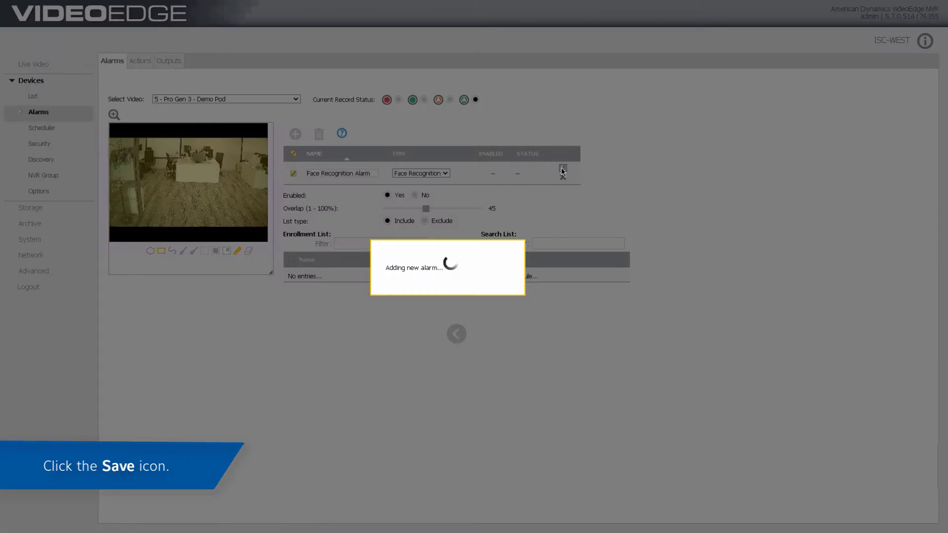
left_click(562, 171)
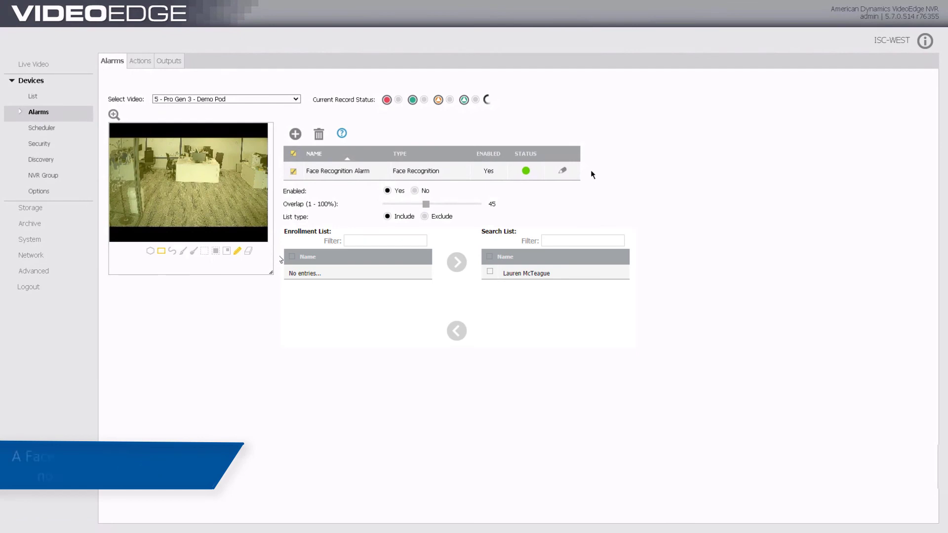